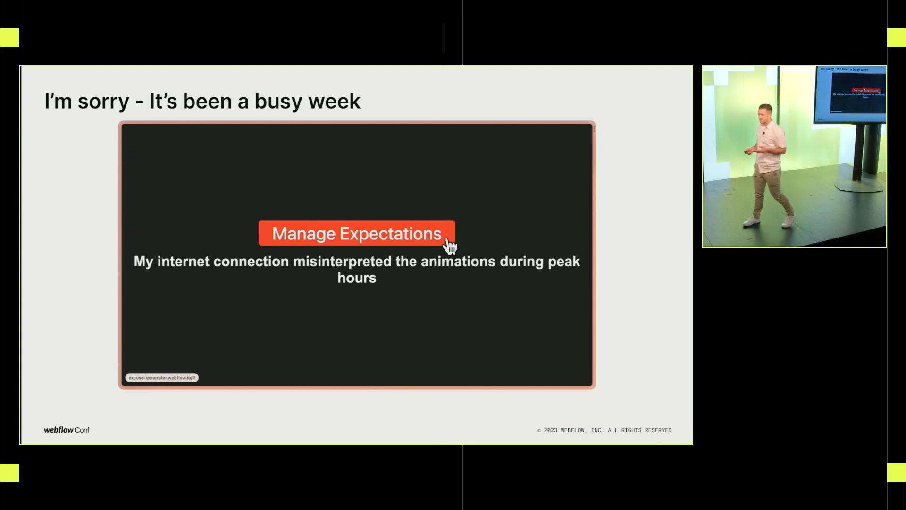
# Step: Generate eight random excuses with the Manage Expectations button on the 'It's been a busy week' slide
pyautogui.click(355, 233)
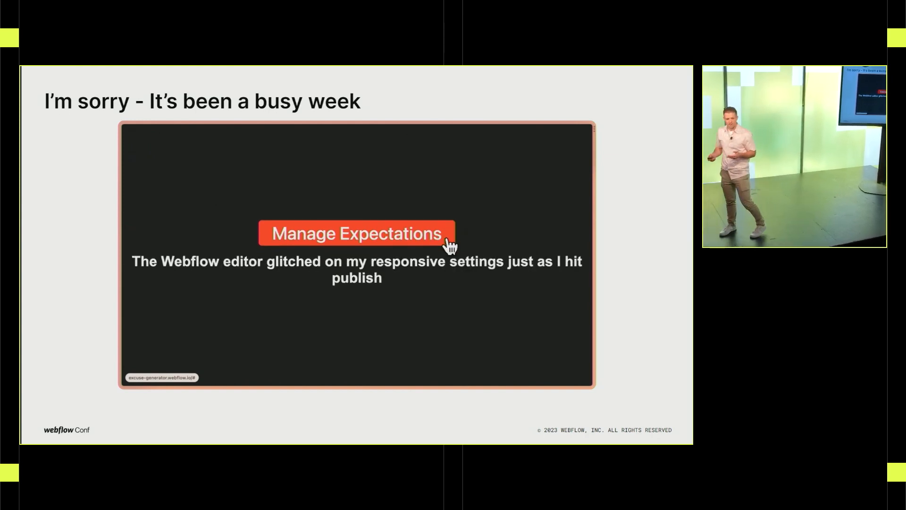
pyautogui.click(355, 233)
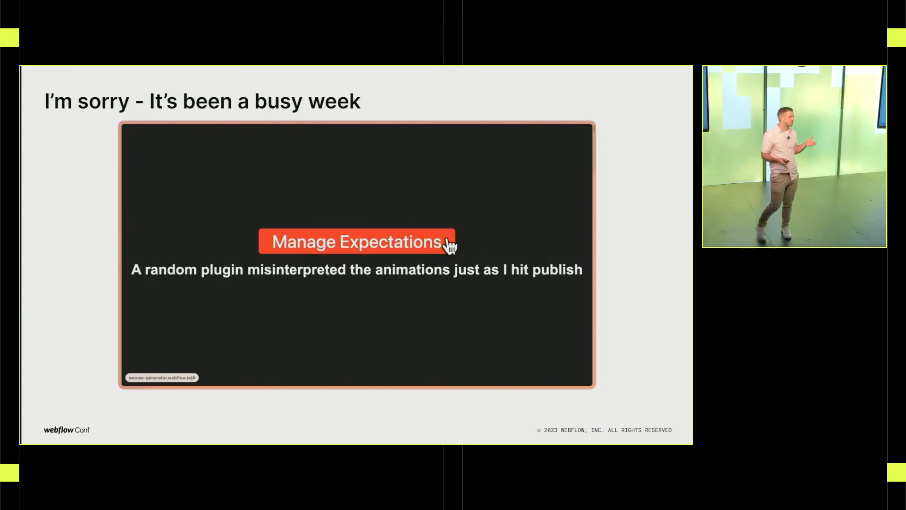
pyautogui.click(355, 241)
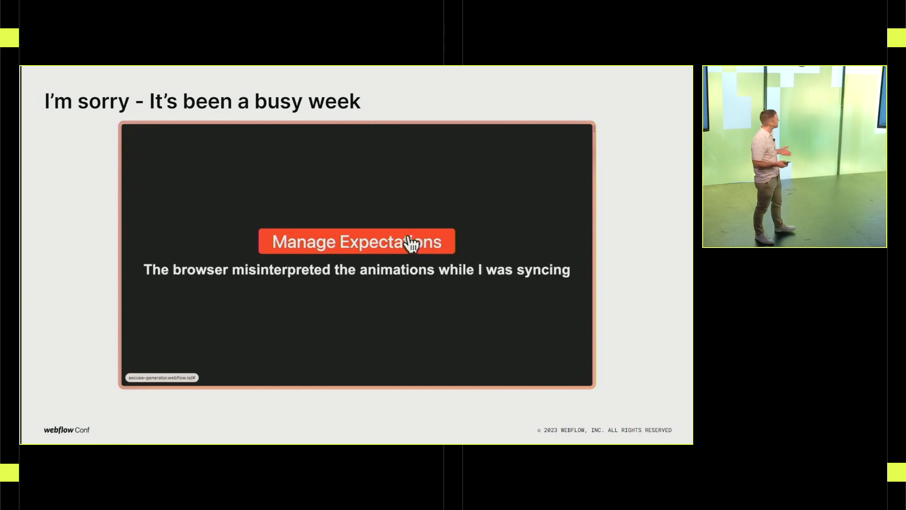
pyautogui.click(355, 241)
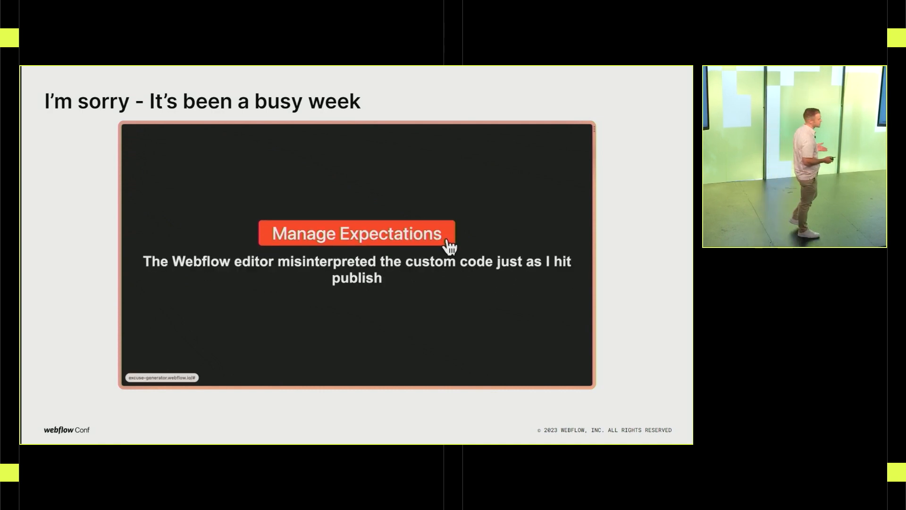
pyautogui.click(356, 237)
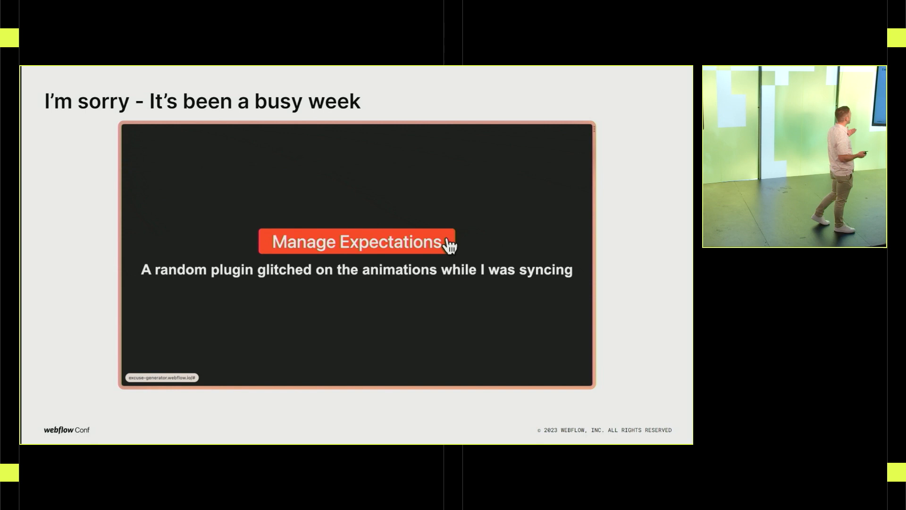
pyautogui.click(356, 242)
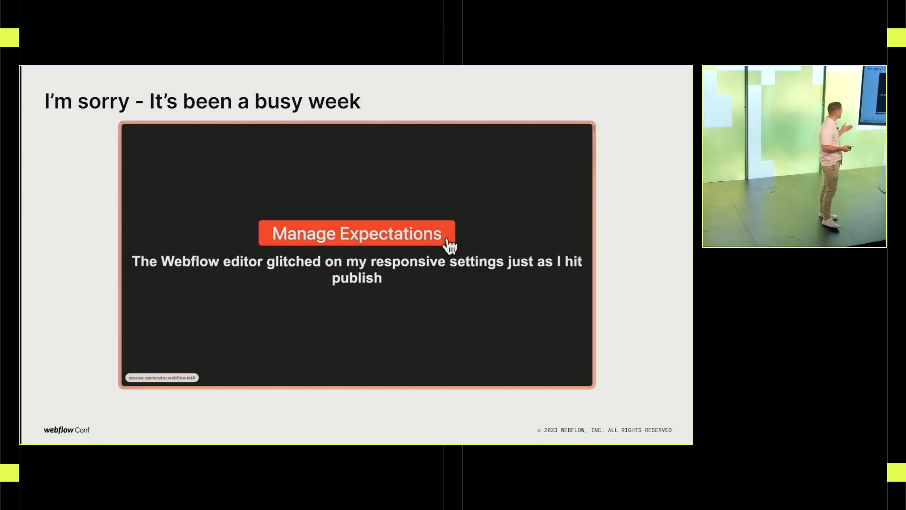
pyautogui.click(356, 234)
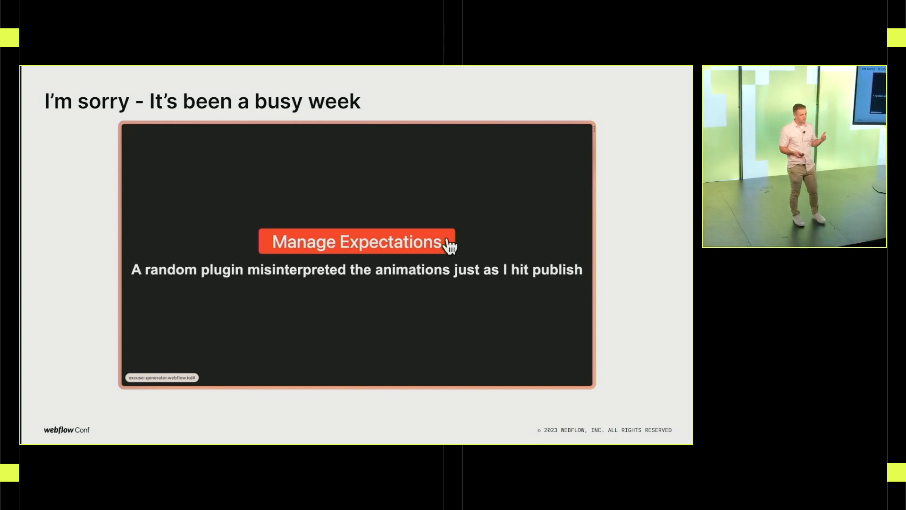
pyautogui.click(355, 242)
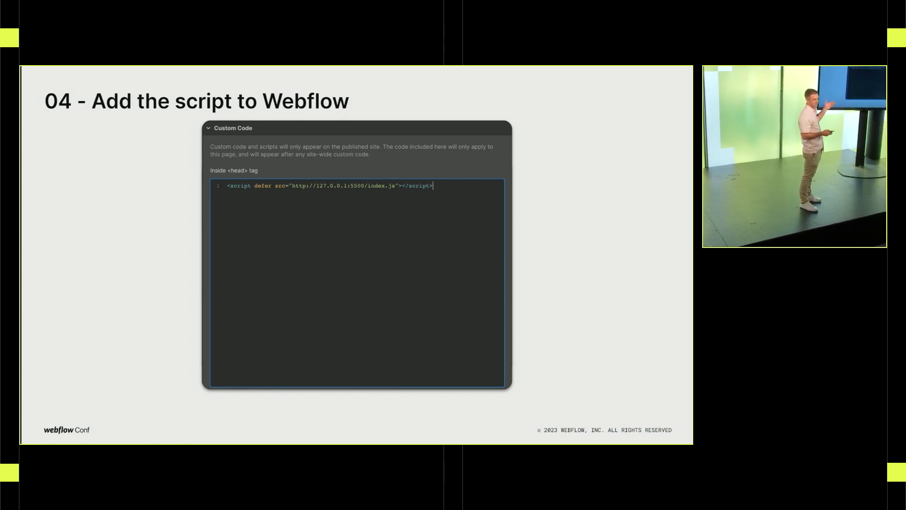
# Step: Advance to the Publish demo, generate three excuses, then move to the 'Let's ship it' slide
pyautogui.press('right')
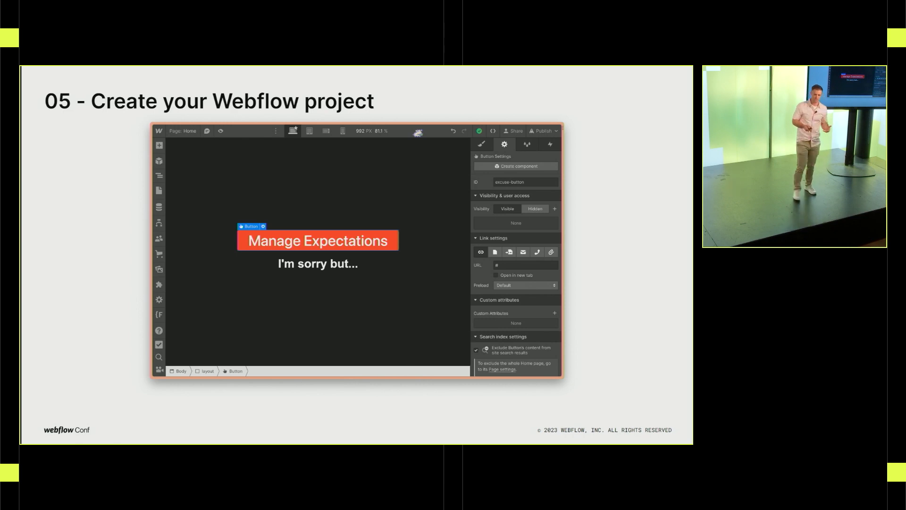
pyautogui.press('right')
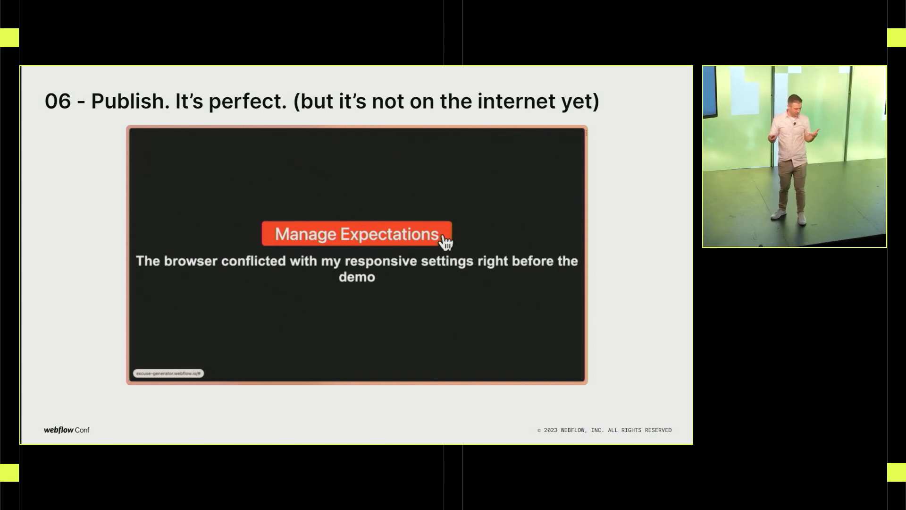
pyautogui.click(356, 234)
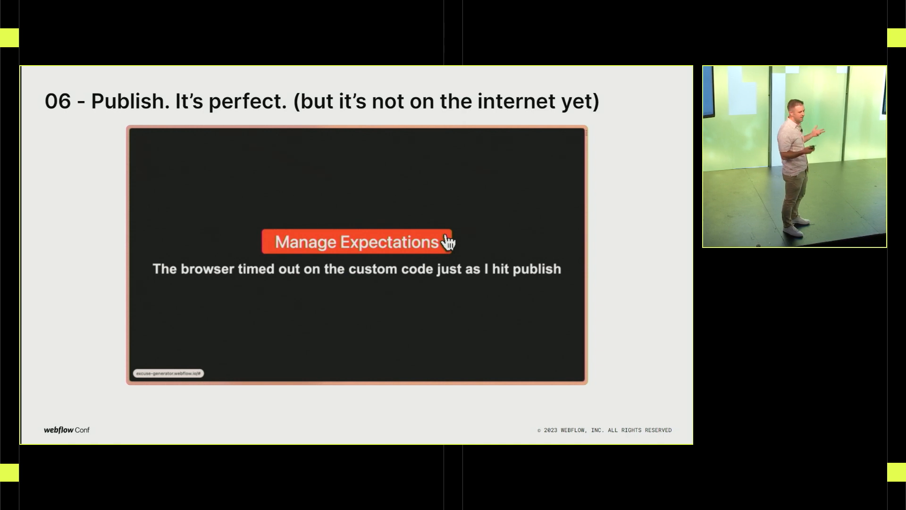
pyautogui.click(356, 241)
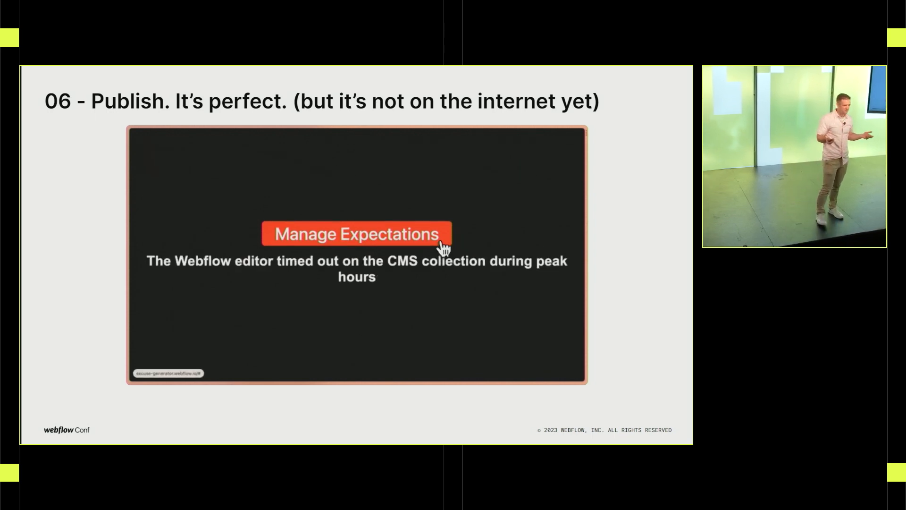
pyautogui.click(357, 234)
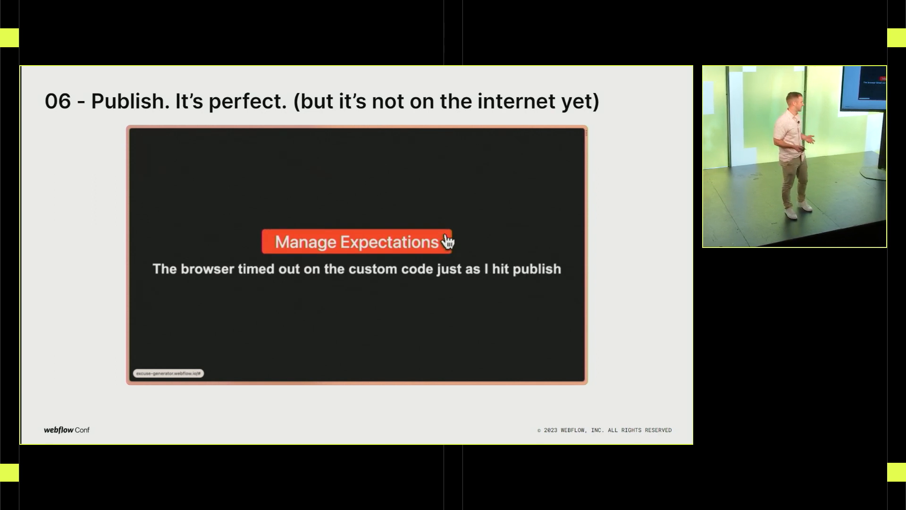
pyautogui.press('right')
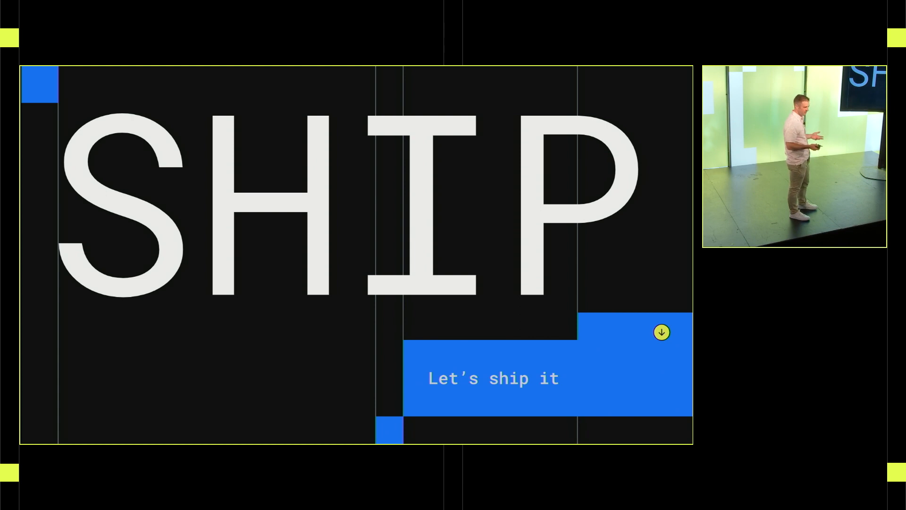
# Step: Advance past the SHIP divider to the step 14 iterate-on-code slide showing index.js
pyautogui.click(661, 332)
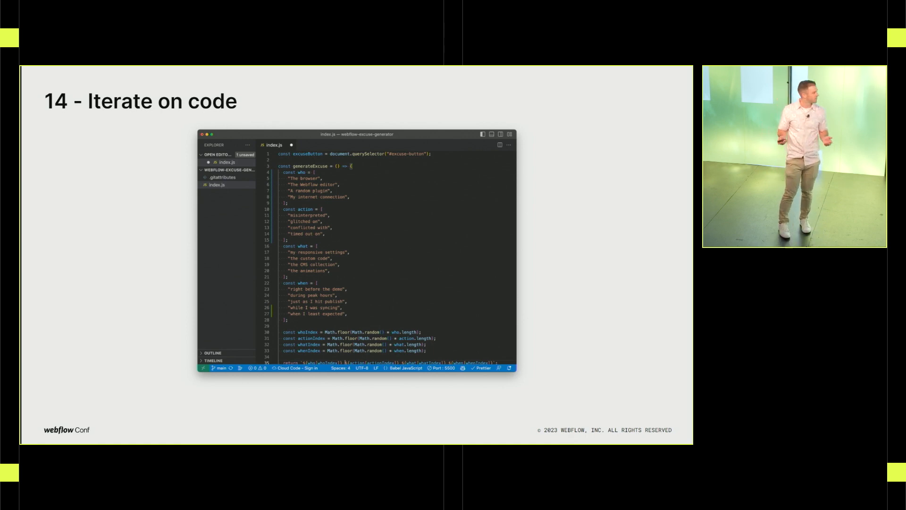
# Step: Go to slide 15, 'Commit new code with Github Desktop'
pyautogui.press('Right')
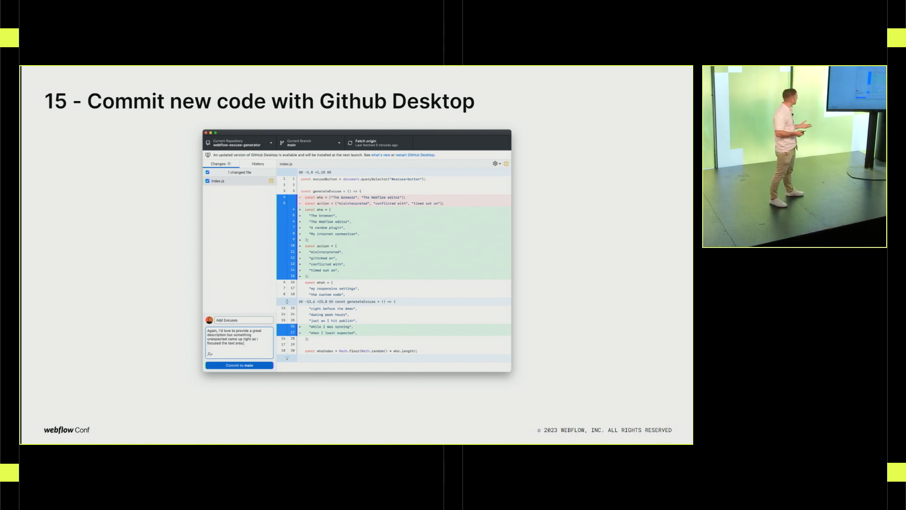
# Step: Advance past slide 16, Publish v2, to the slide 18 'It's even more perfect' demo
pyautogui.press('right')
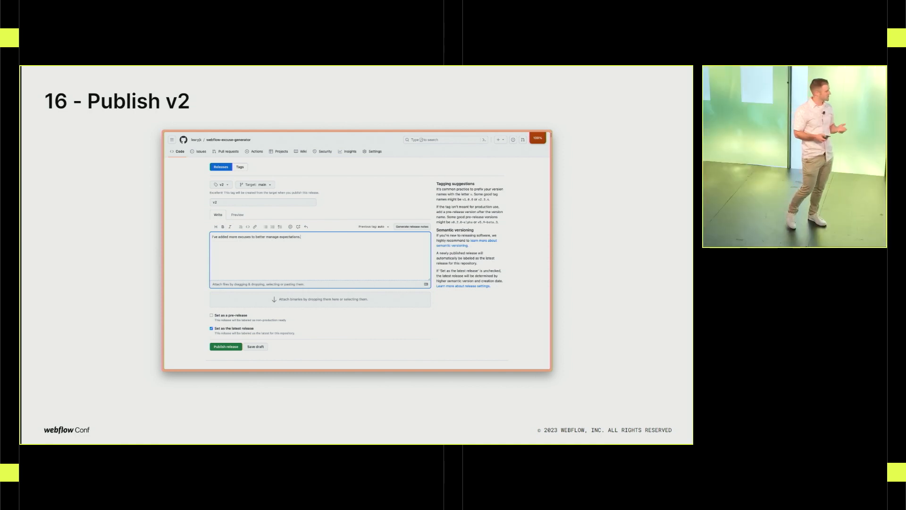
pyautogui.press('Right')
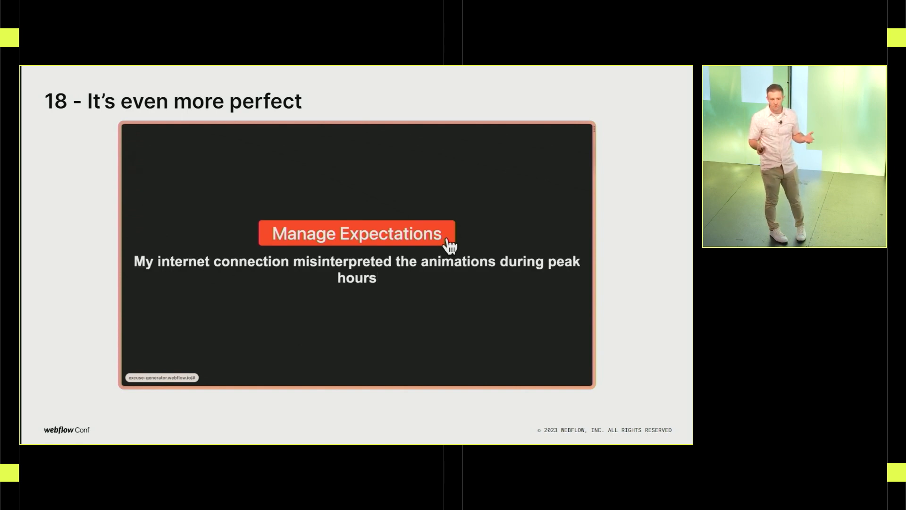
# Step: Generate four new excuses with the Manage Expectations button in the slide 18 demo
pyautogui.click(356, 234)
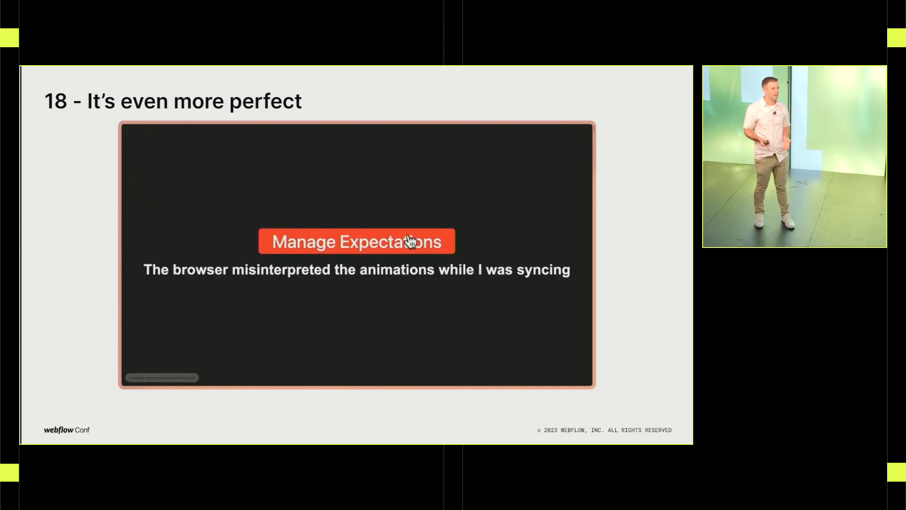
pyautogui.click(356, 241)
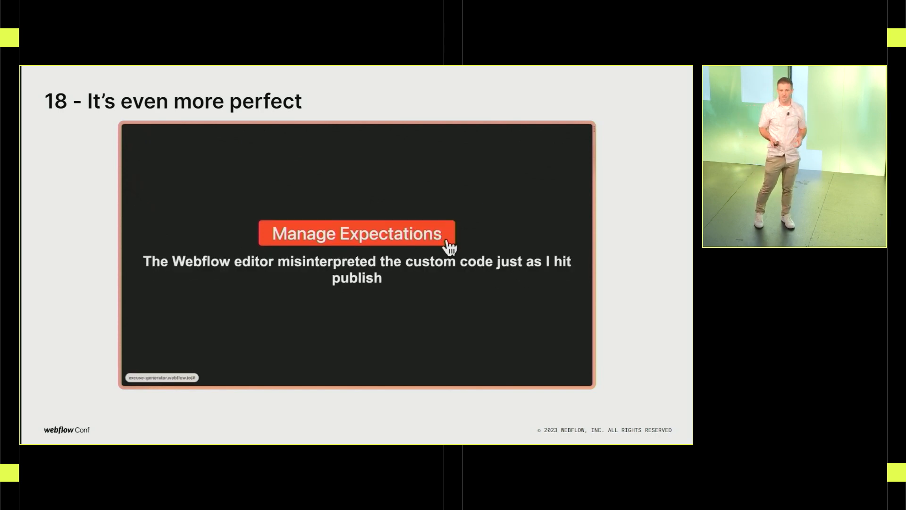
pyautogui.click(355, 233)
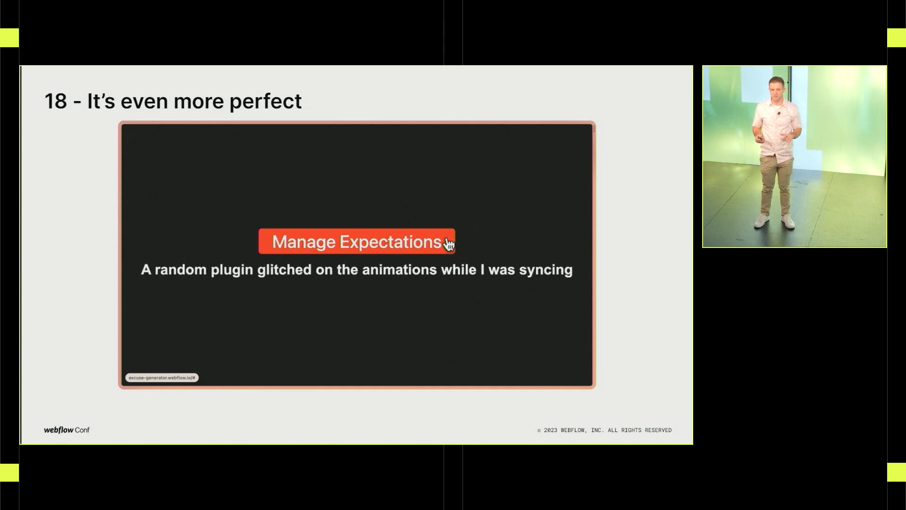
pyautogui.click(356, 239)
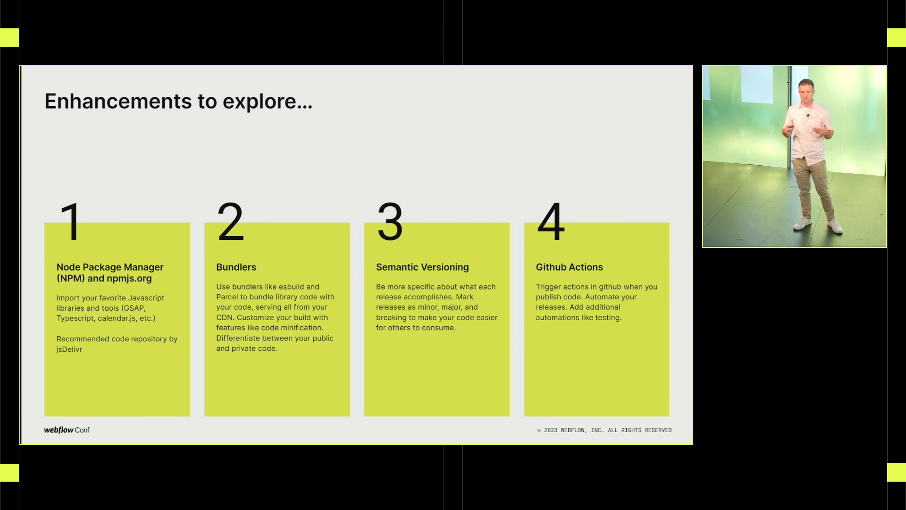
# Step: Advance to the Finsweet Developer Starter Template slide listing its included tools
pyautogui.press('Right')
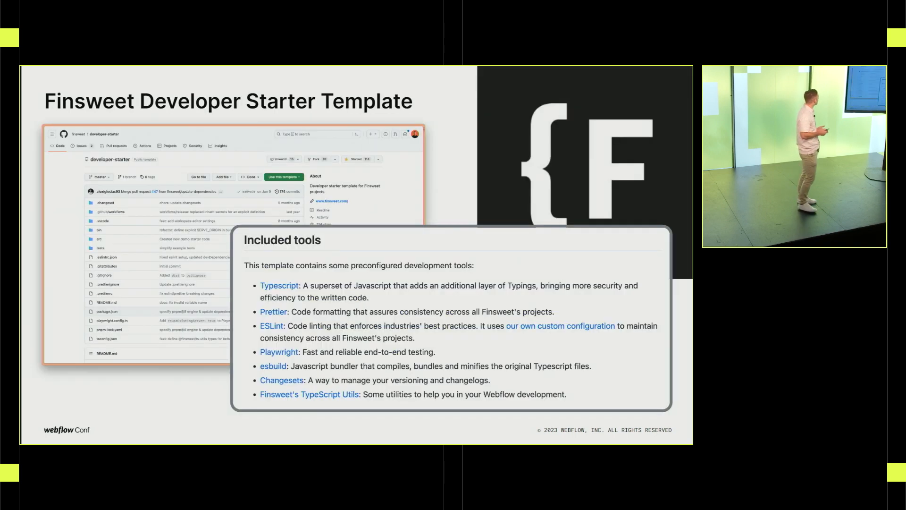